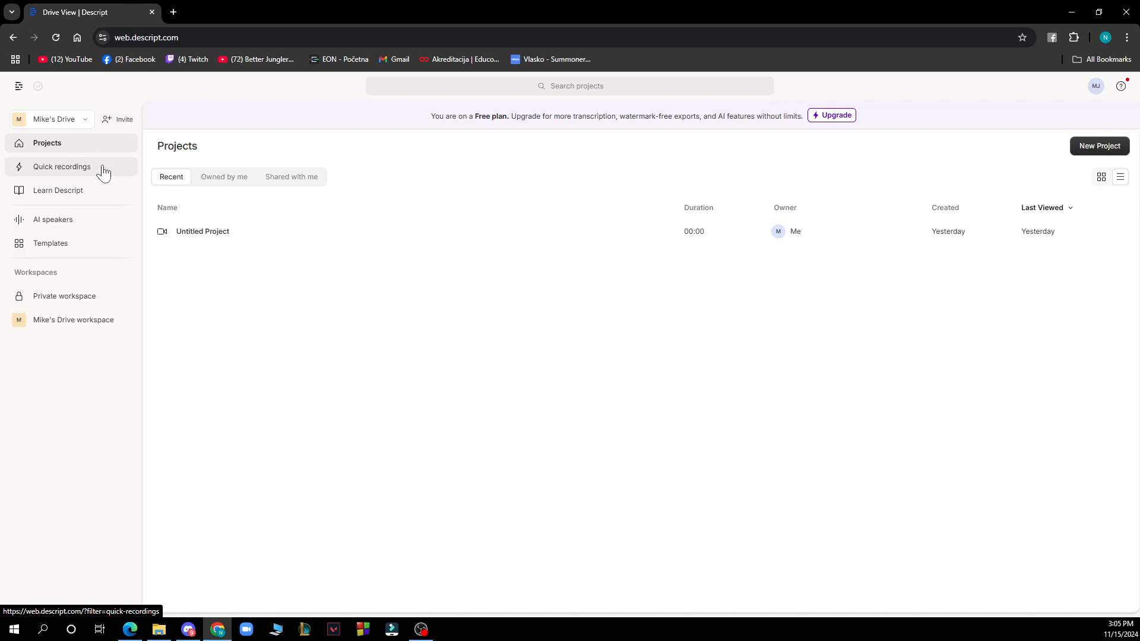
mouse_move(489, 8)
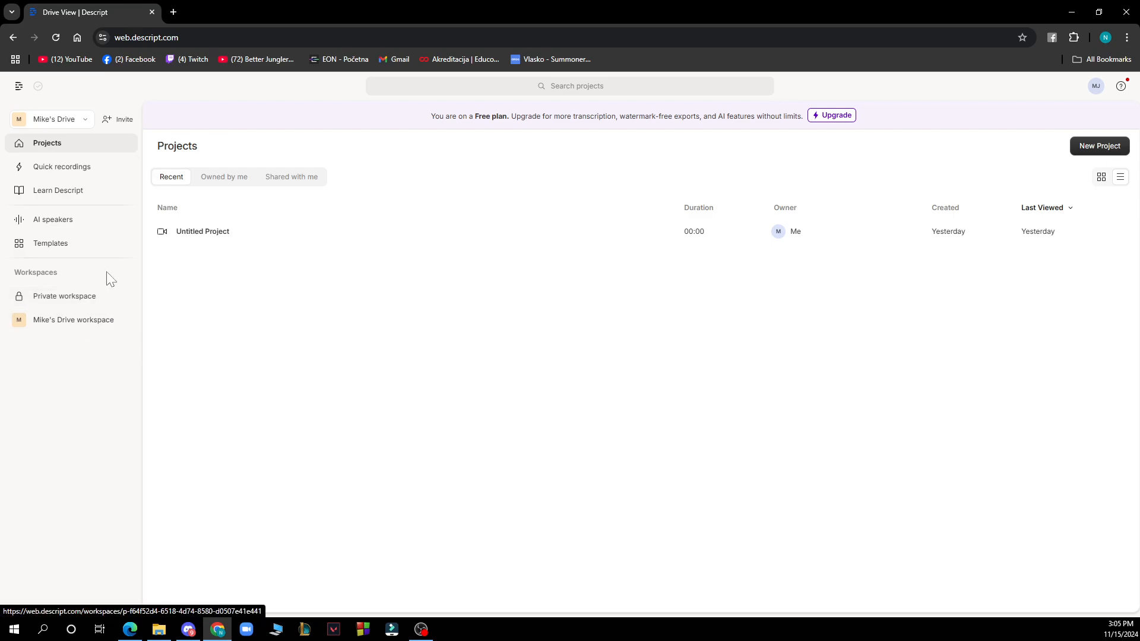
left_click(1095, 86)
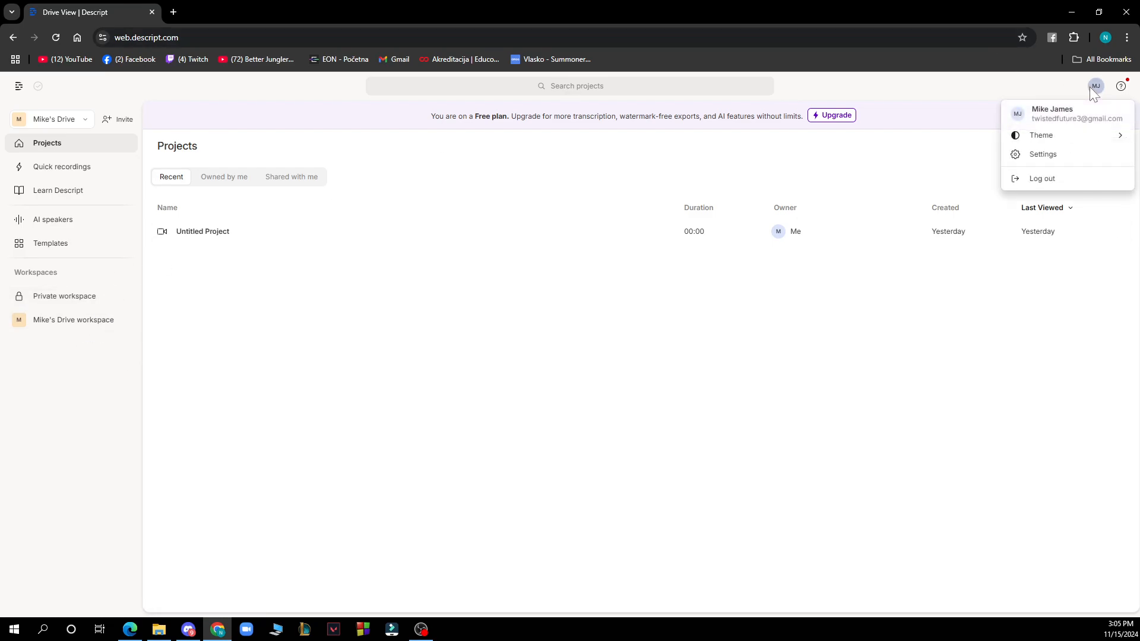
left_click(1097, 86)
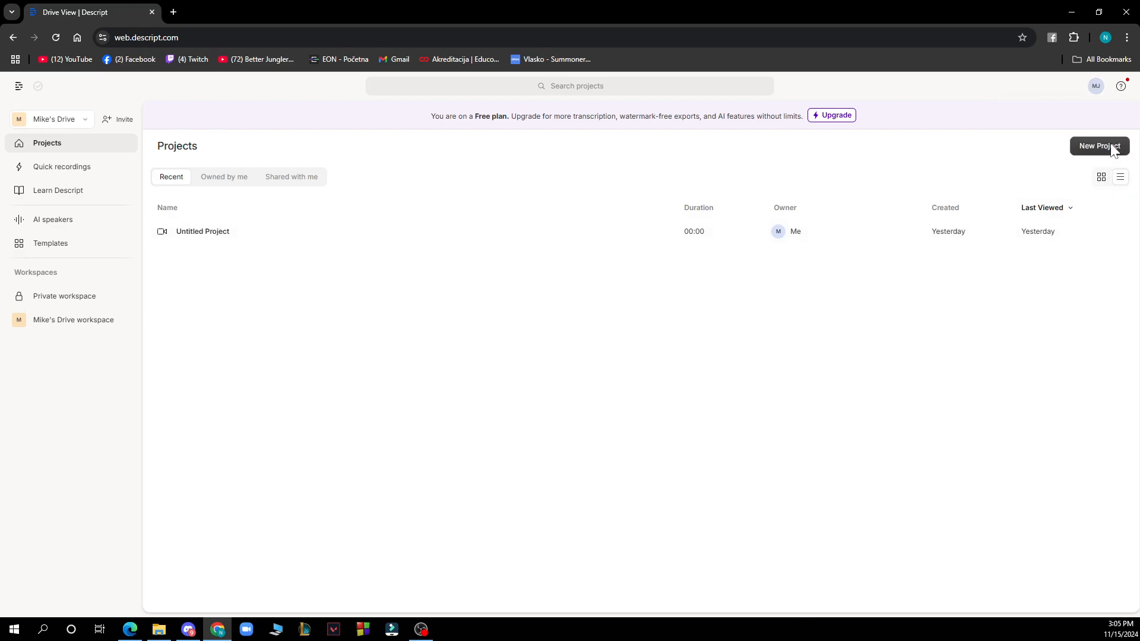